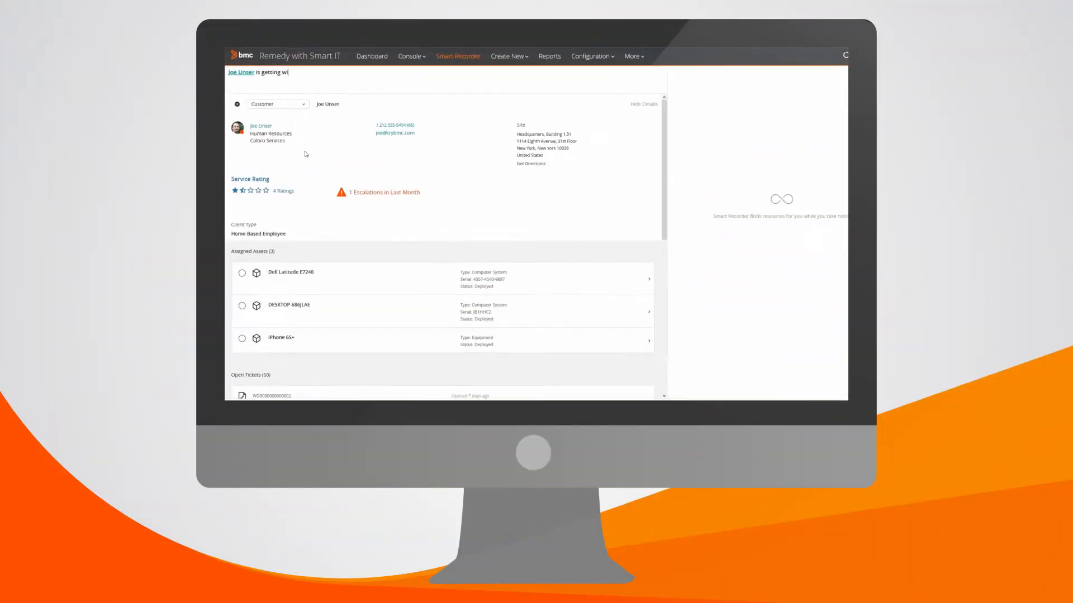
Record 'Windows 10 blue screen of death', attach the troubleshooting article, and save a new incident
type("indows 10 blue screen of death")
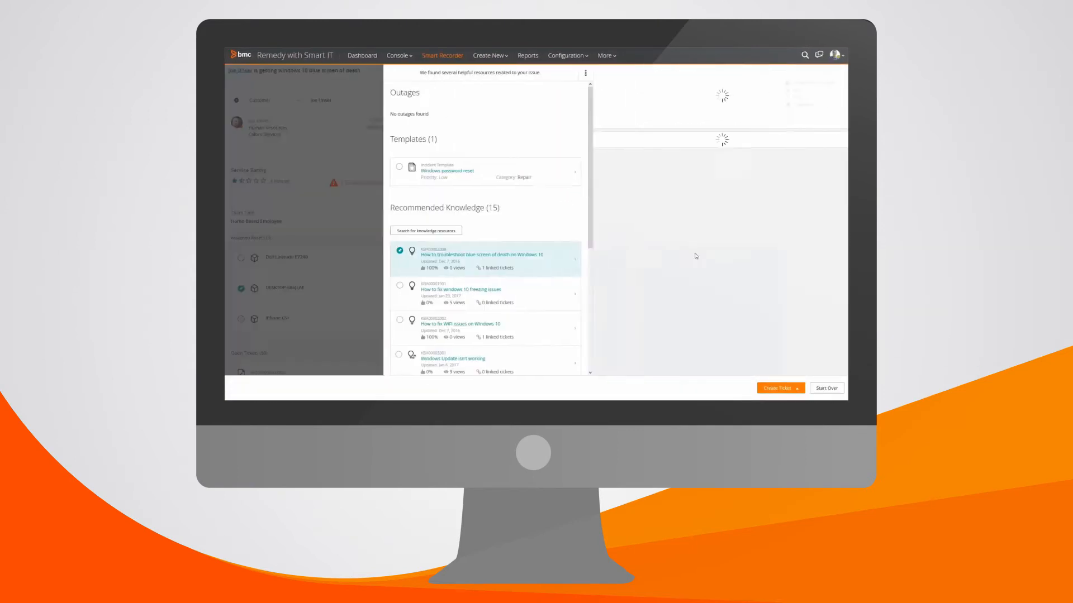
left_click(779, 387)
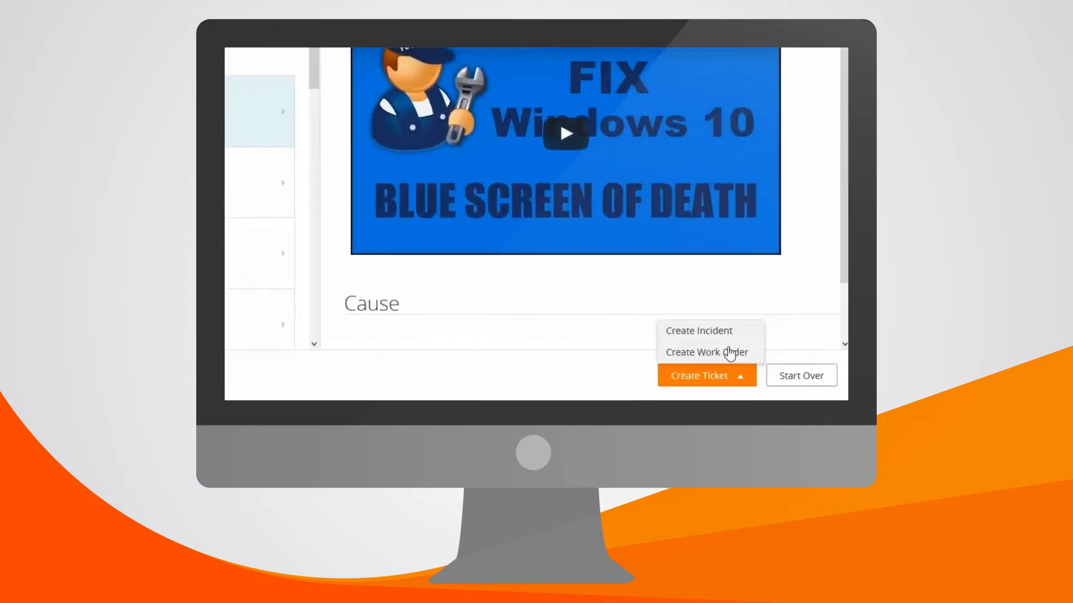
left_click(698, 330)
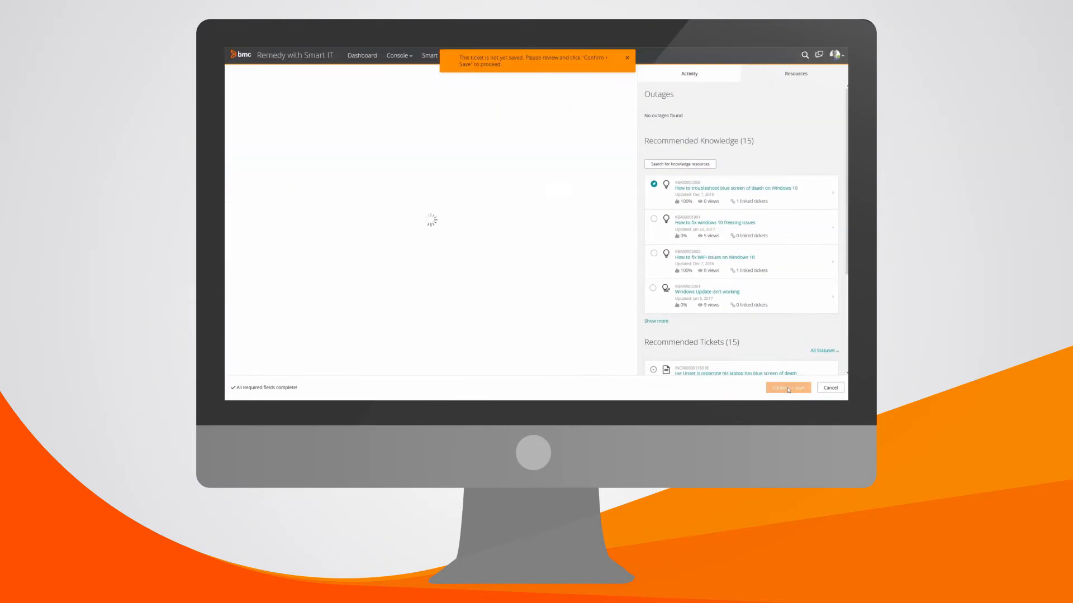
left_click(787, 388)
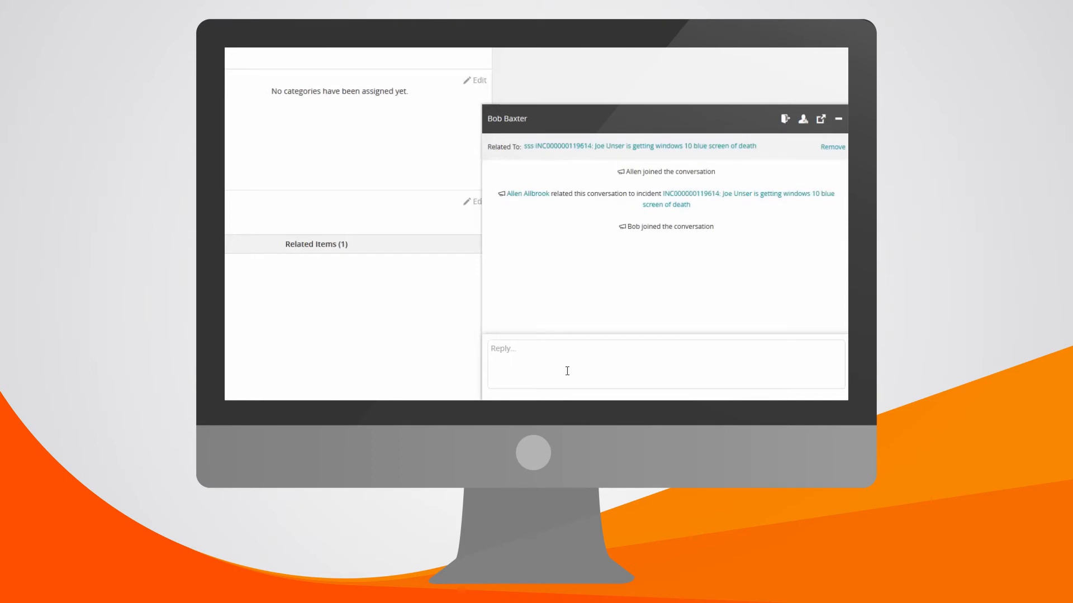
Reply to Bob that the Windows 10 blue screen knowledge article was reviewed
type("Hi Bob I went through the kno")
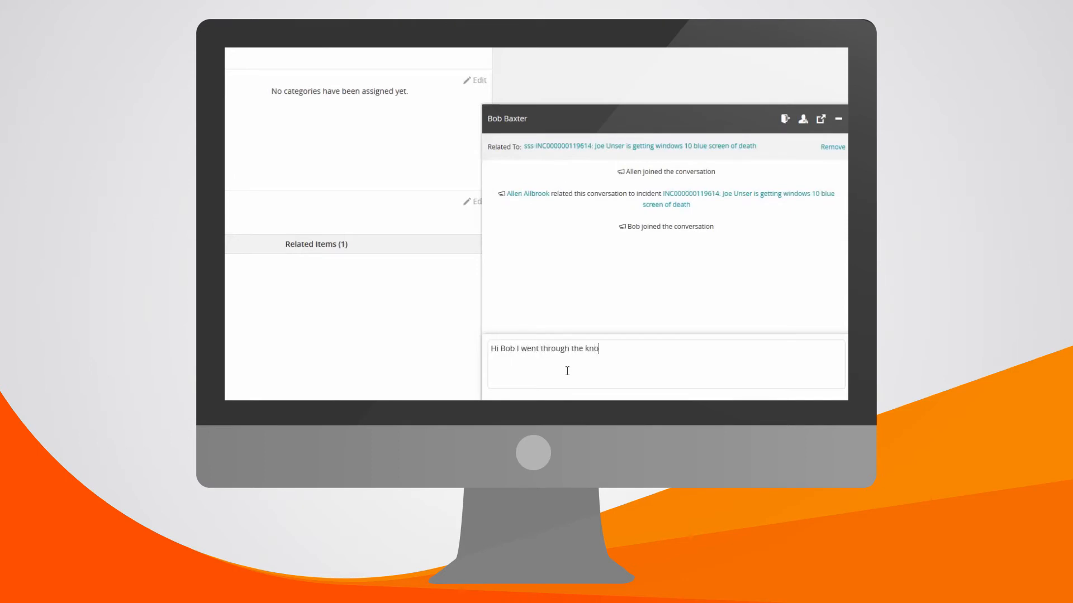
type("wledge article for Windows 10 blue scr")
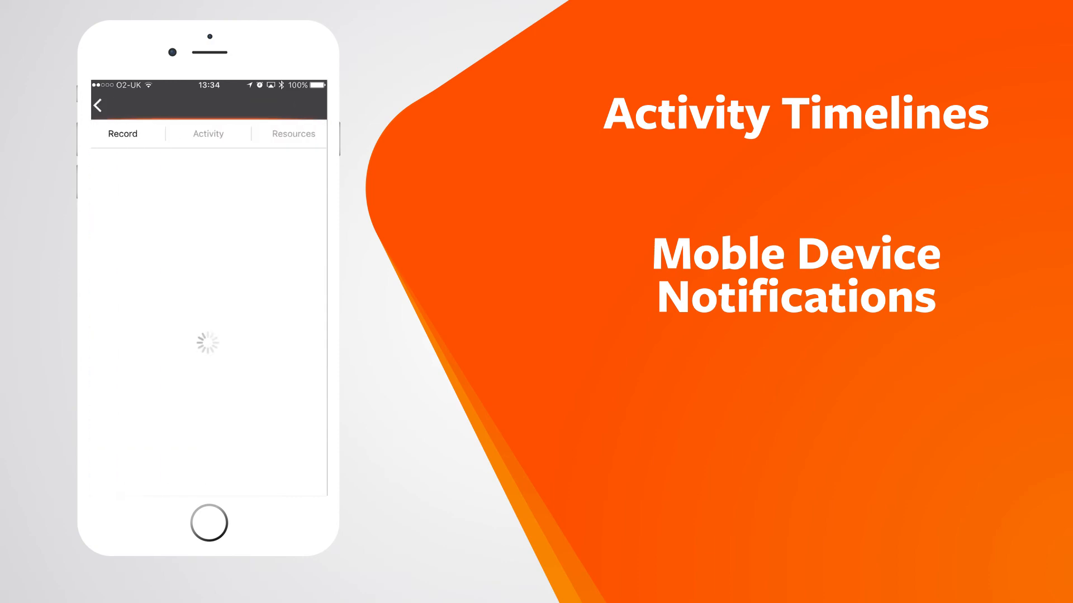
Show the ticket's Activity timeline and scroll through its comments and assignment updates
left_click(207, 133)
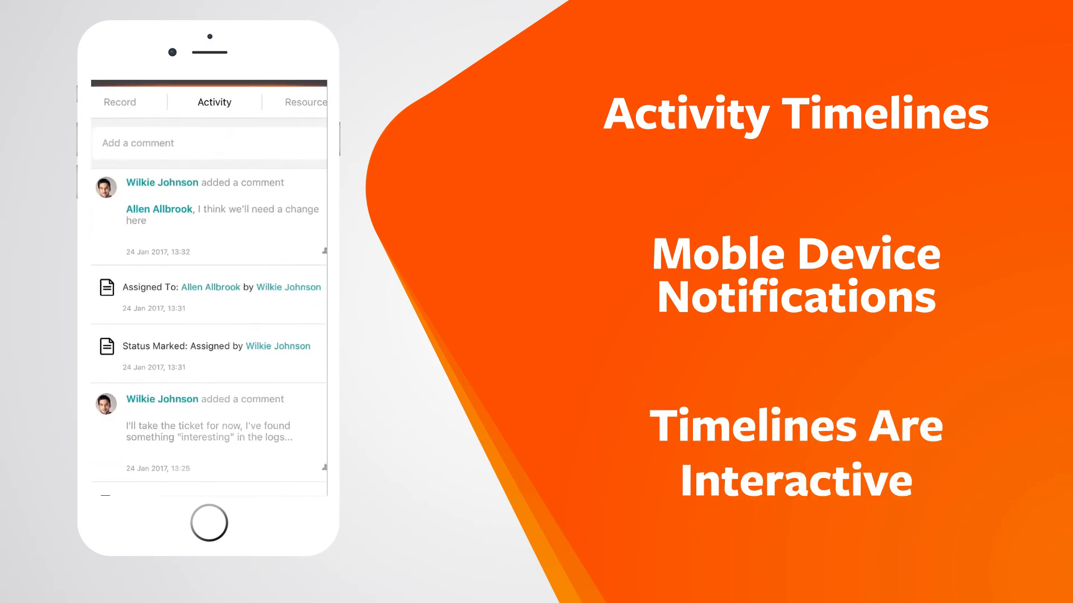
scroll("down", 3)
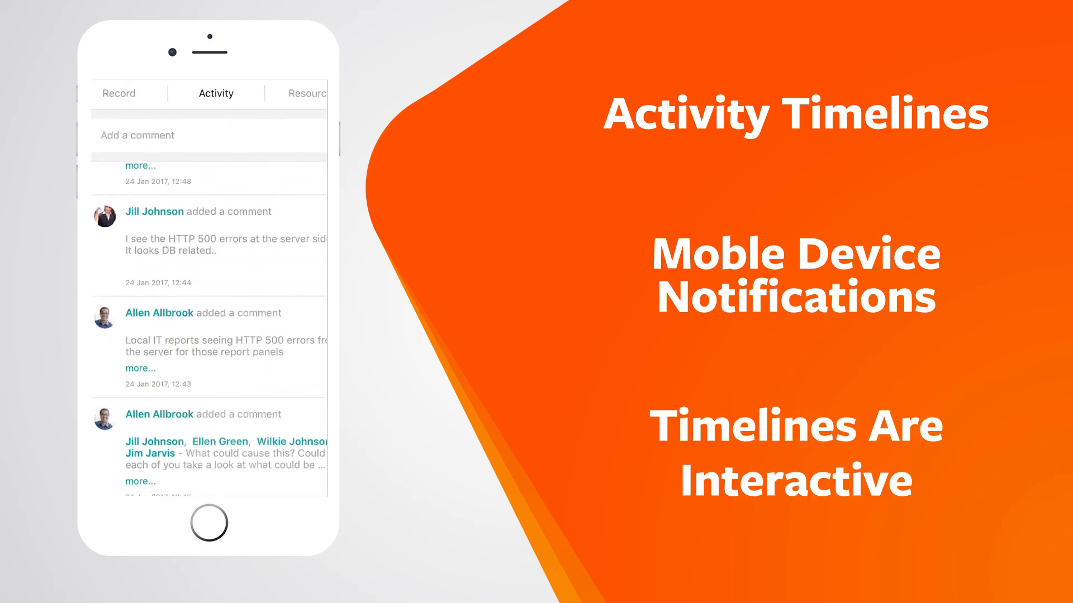